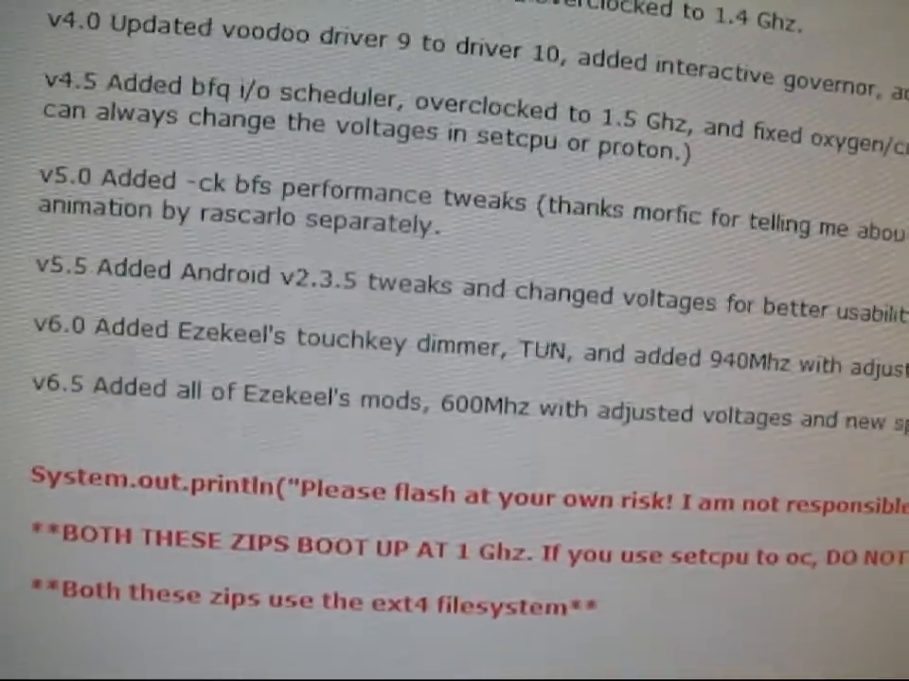
scroll("down", 3)
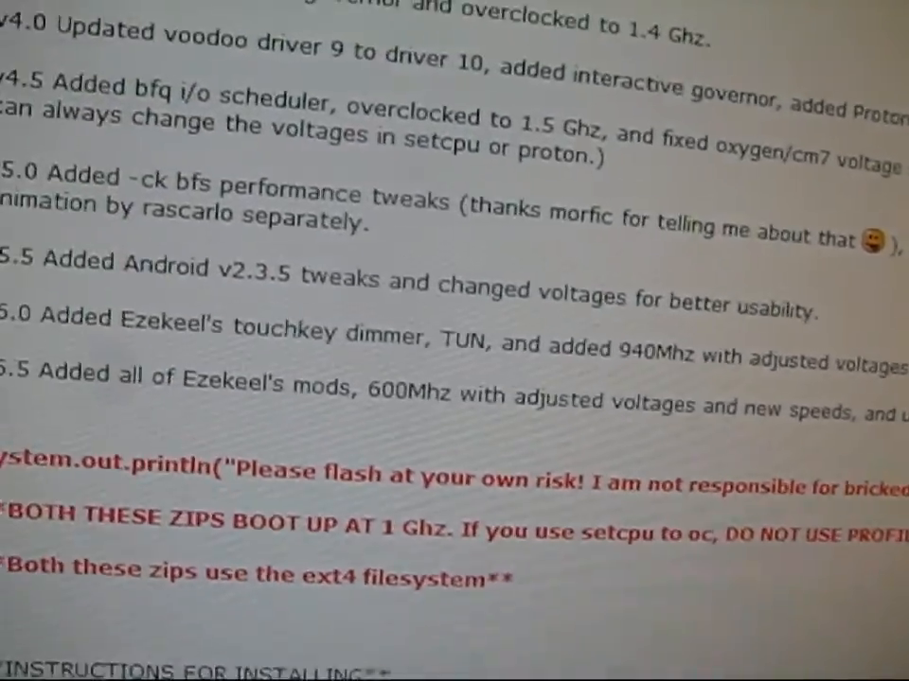
scroll("down", 3)
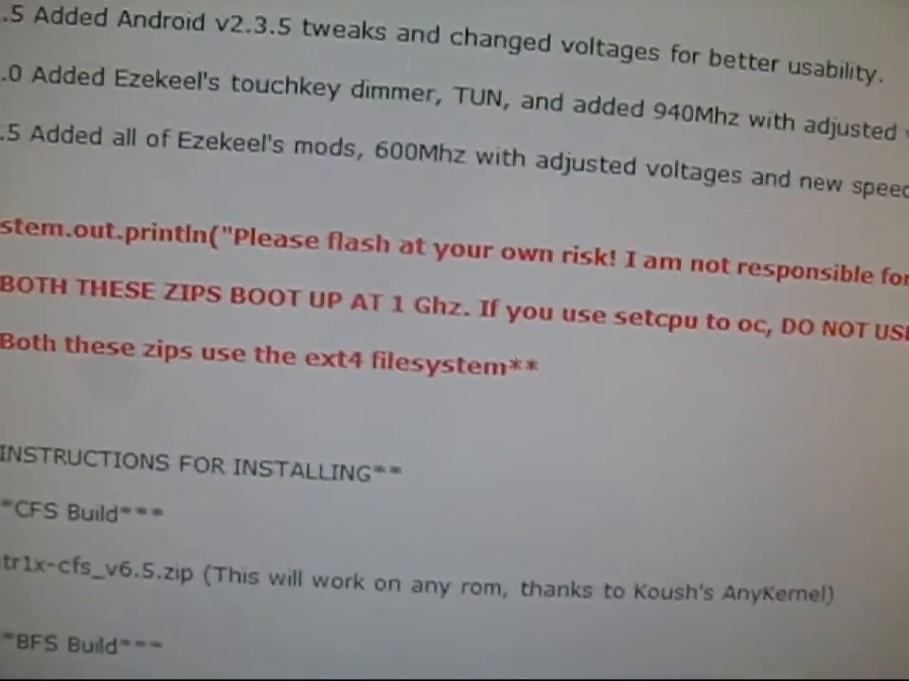
scroll("up", 3)
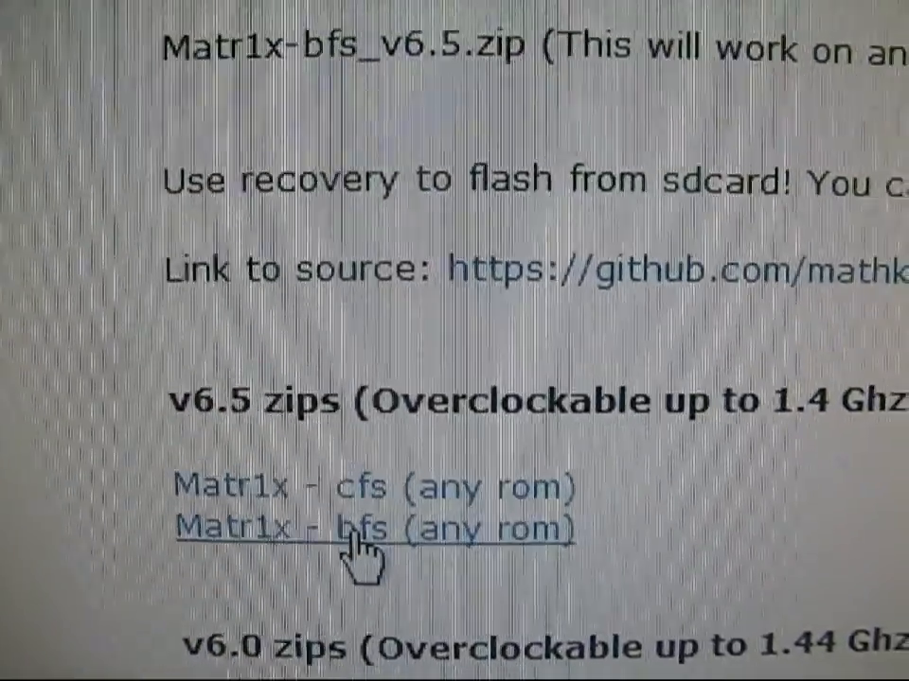
scroll("down", 3)
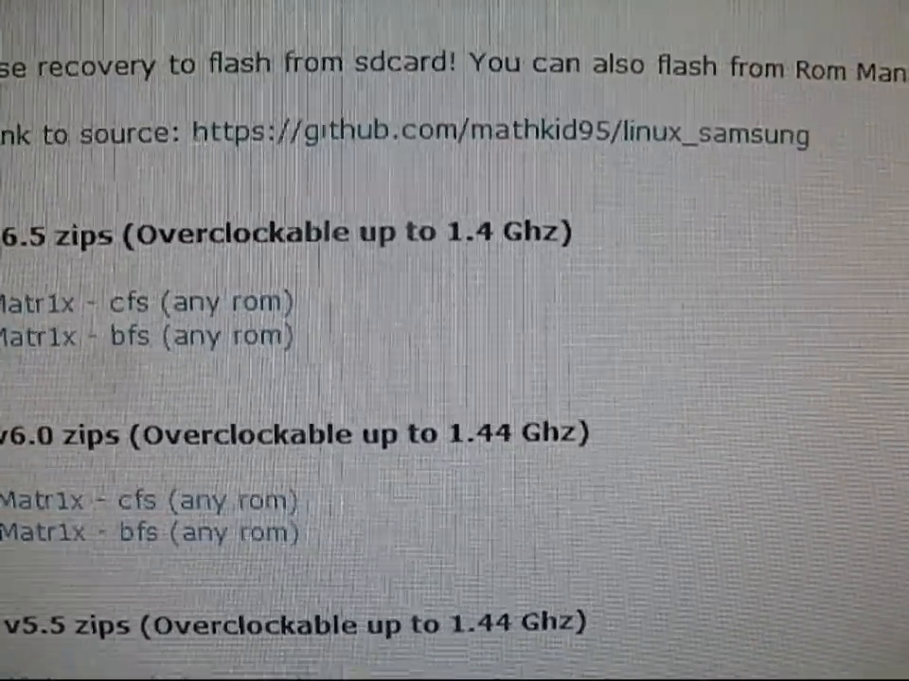
scroll("up", 3)
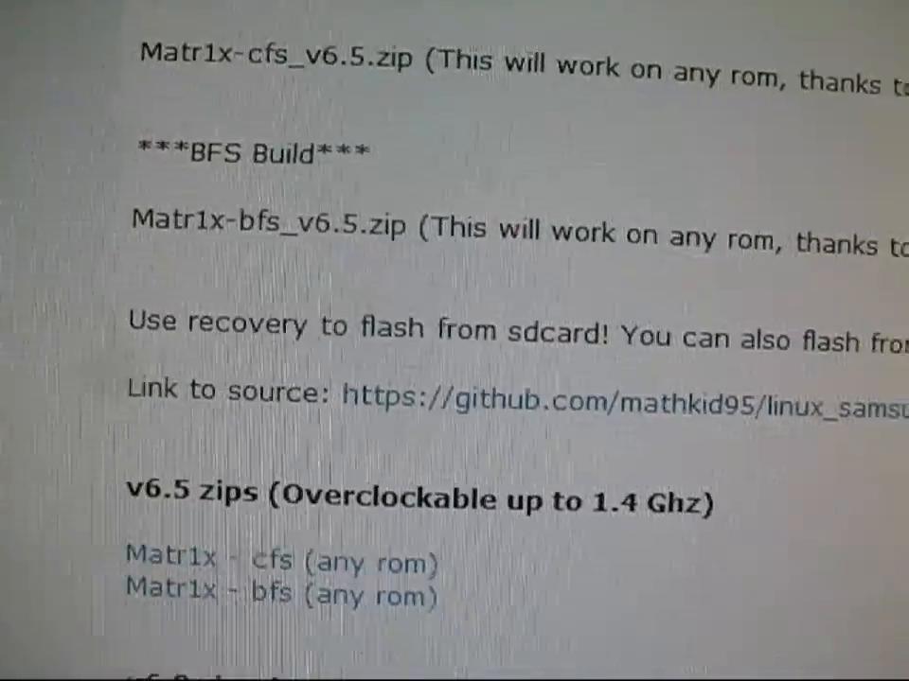
scroll("down", 3)
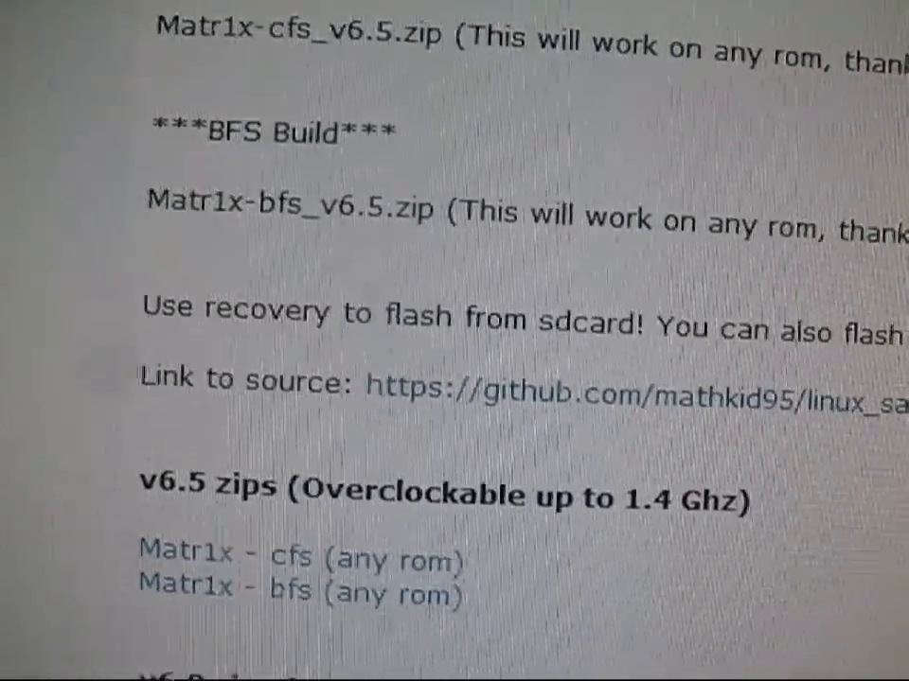
scroll("down", 3)
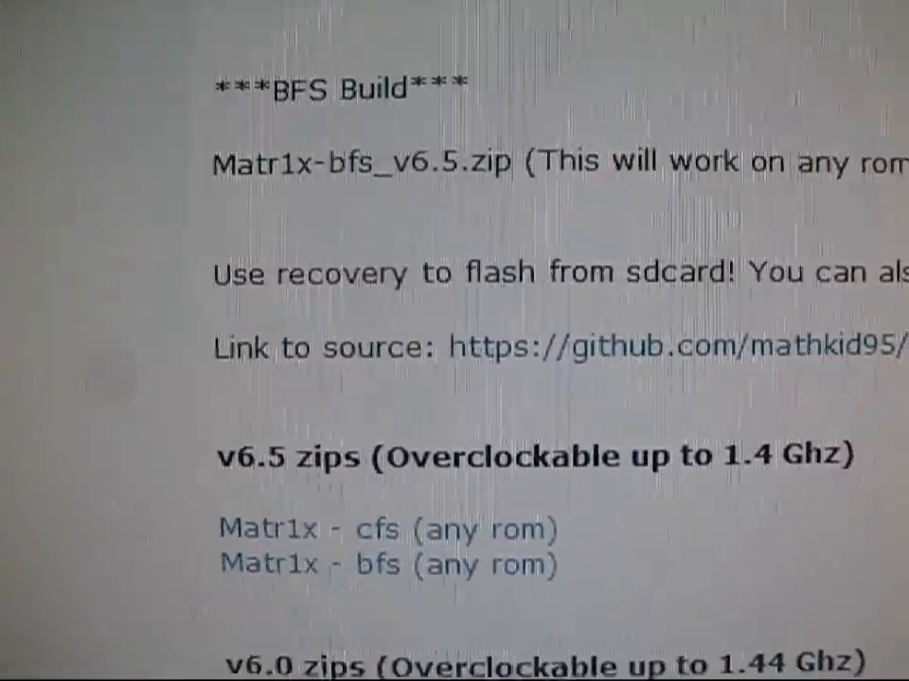
scroll("up", 3)
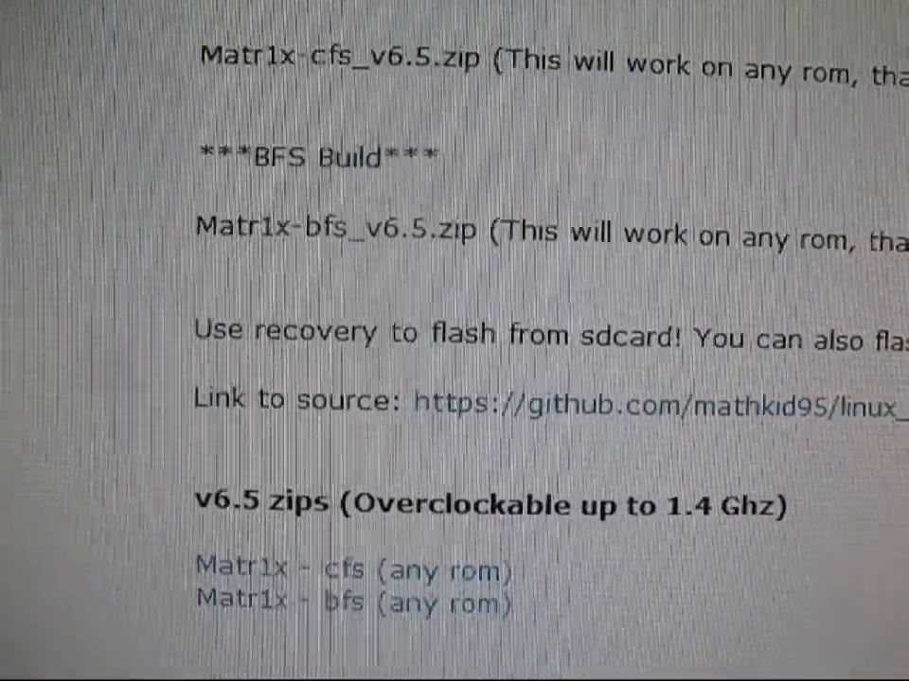
scroll("down", 3)
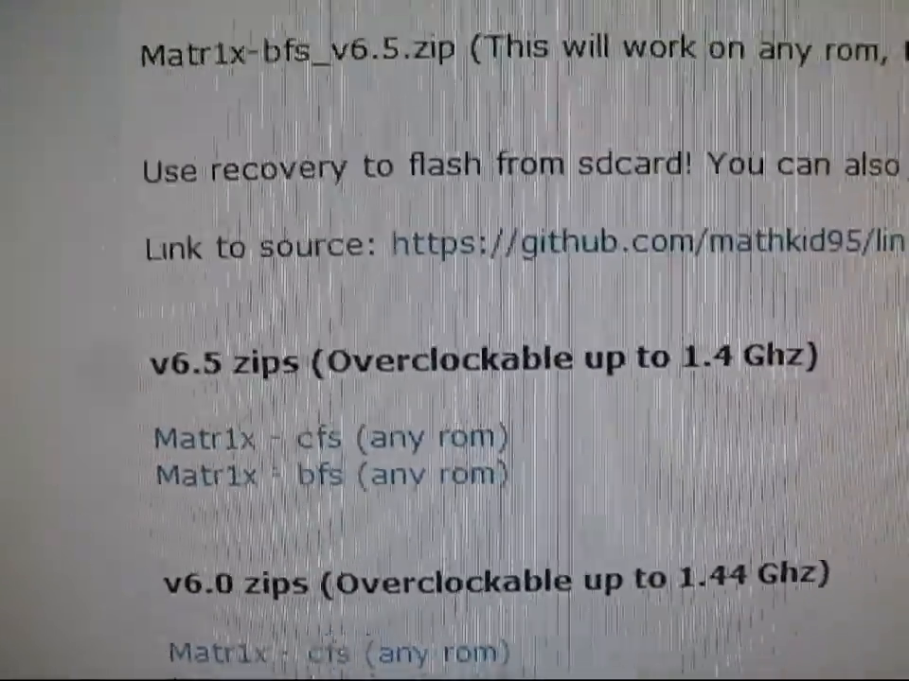
scroll("up", 3)
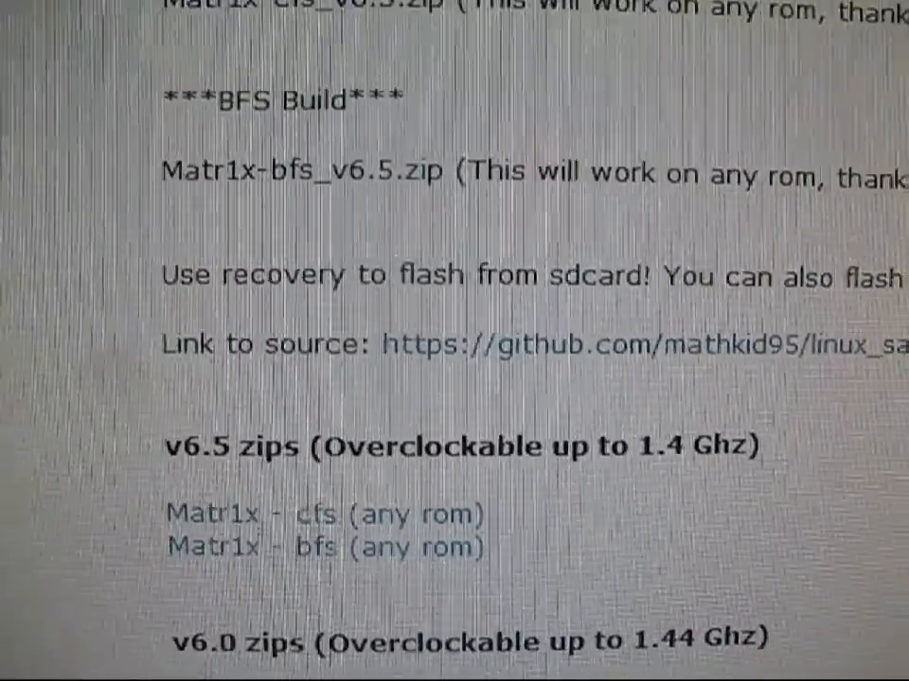
scroll("up", 3)
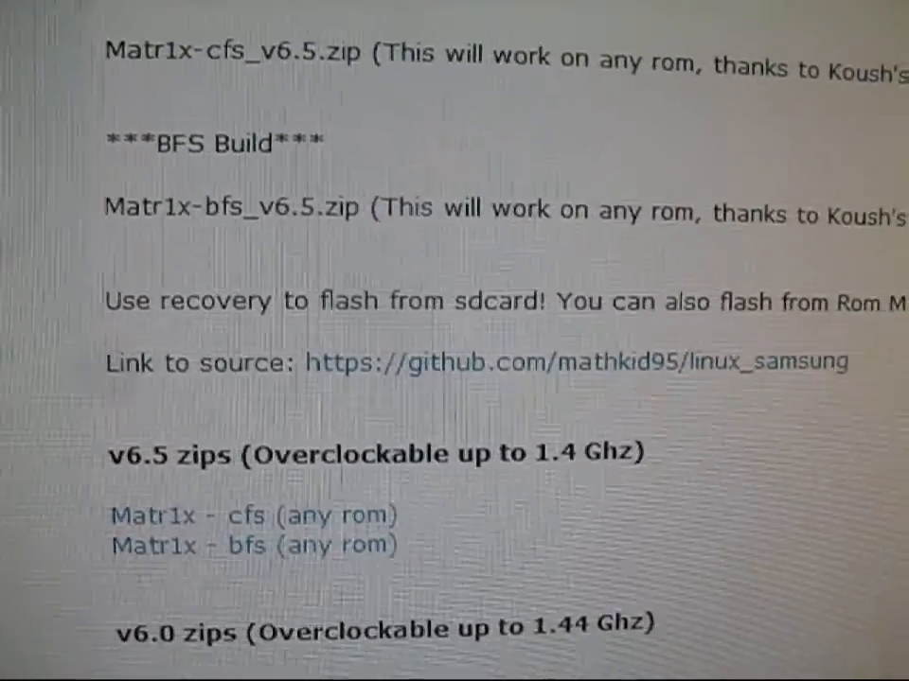
scroll("down", 3)
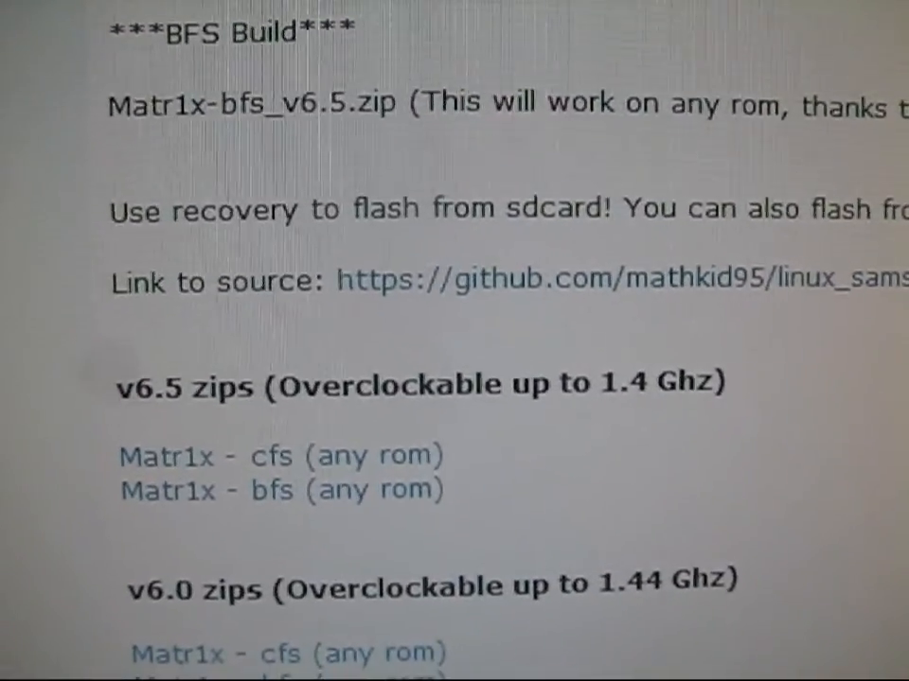
scroll("down", 3)
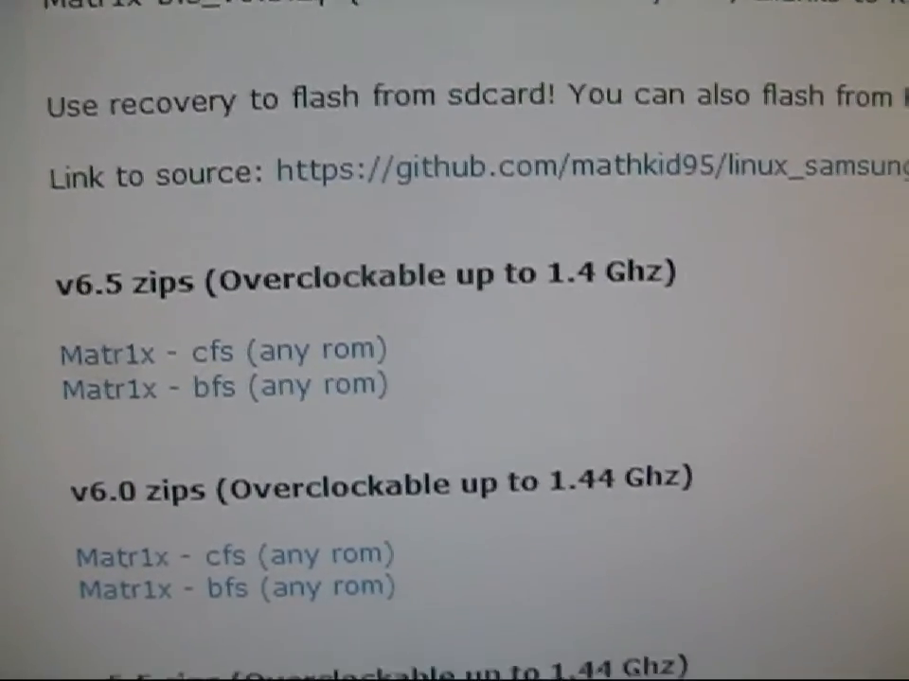